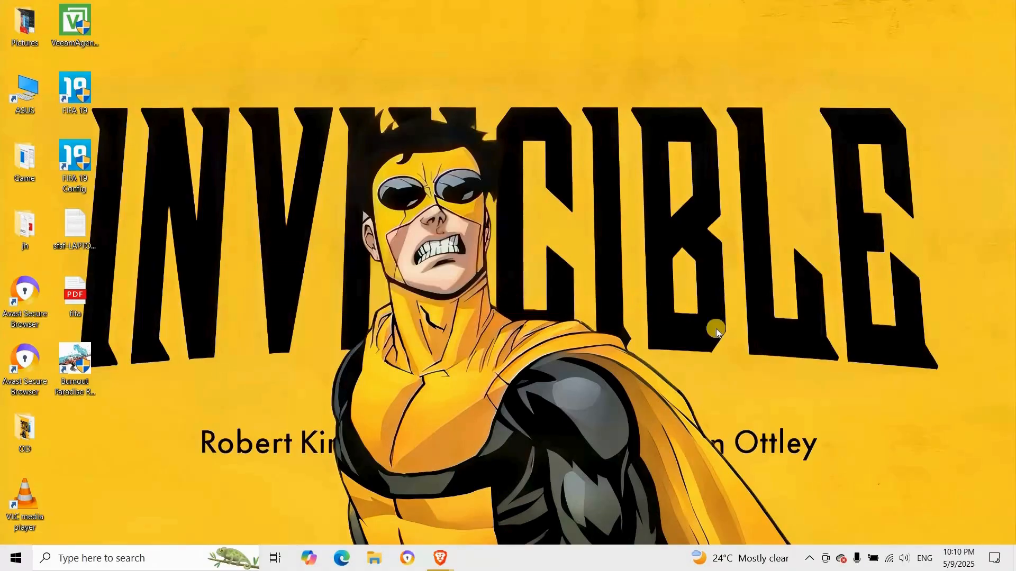
mouse_move(803, 492)
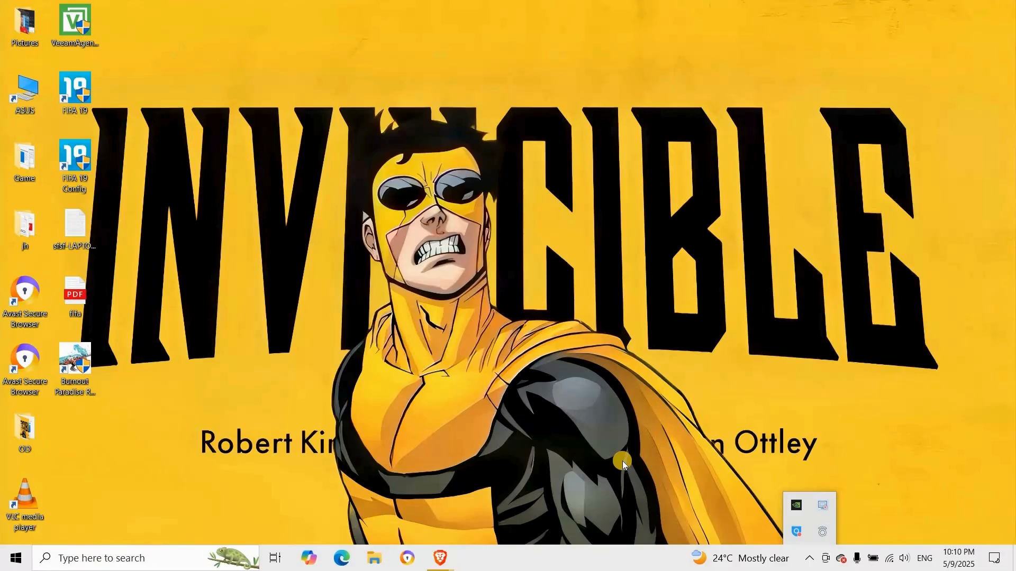
mouse_move(495, 547)
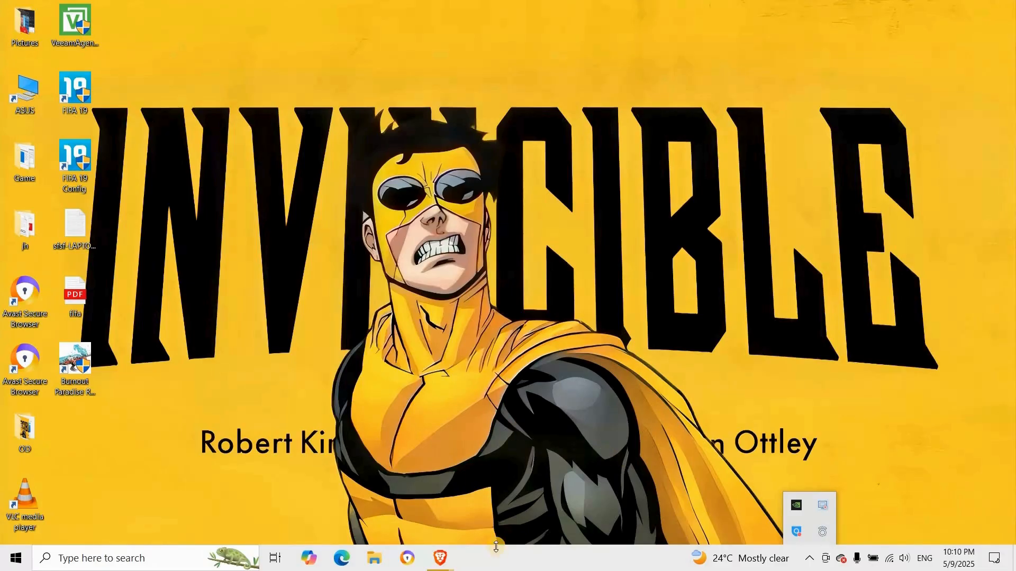
Step: Bring up the taskbar's right-click menu listing Taskbar settings and Task Manager
right_click(496, 547)
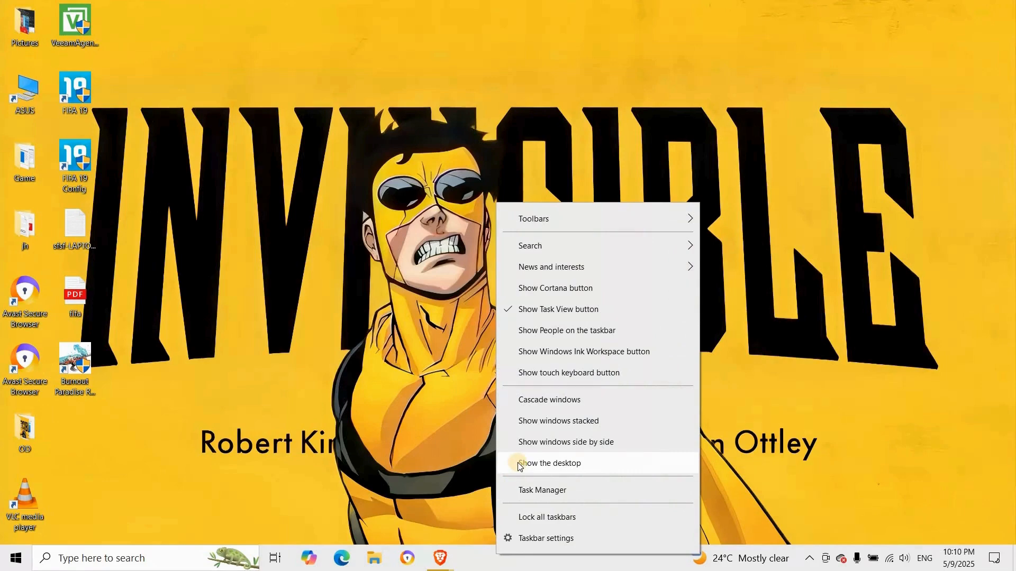
Step: In Task Manager's Processes list, end the Microsoft OneDrive task, then close Task Manager
click(542, 490)
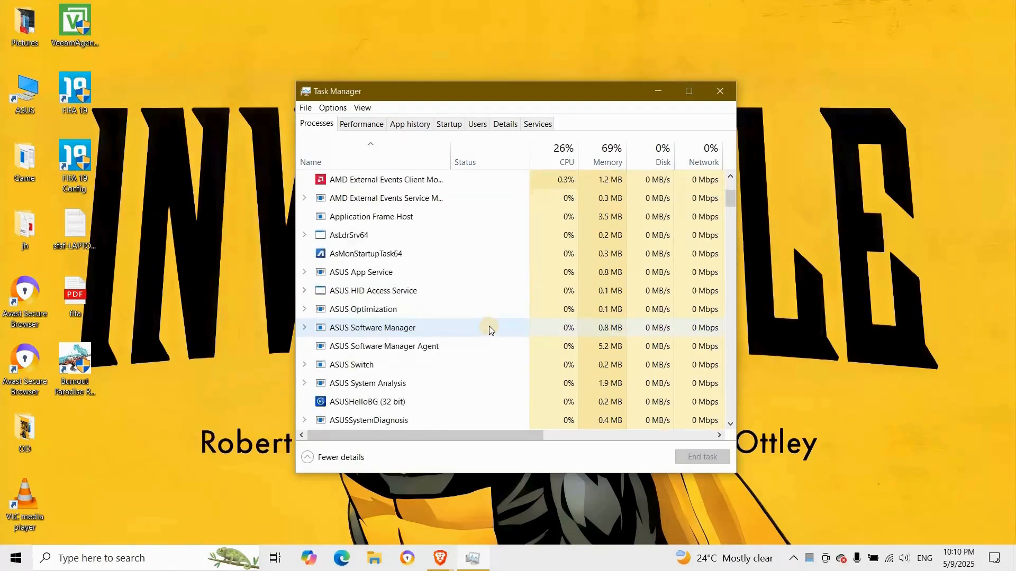
scroll(down, 3)
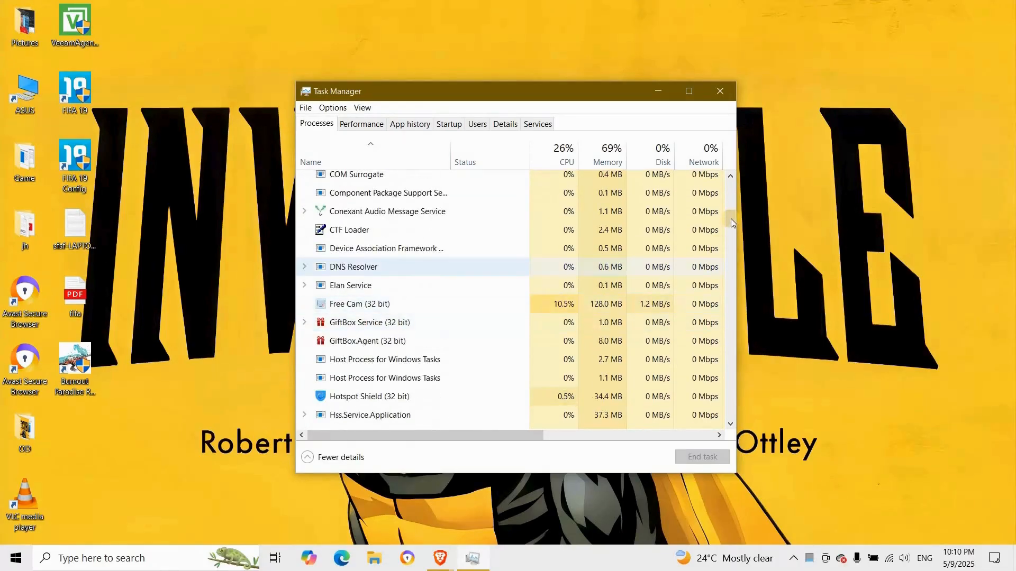
scroll(down, 3)
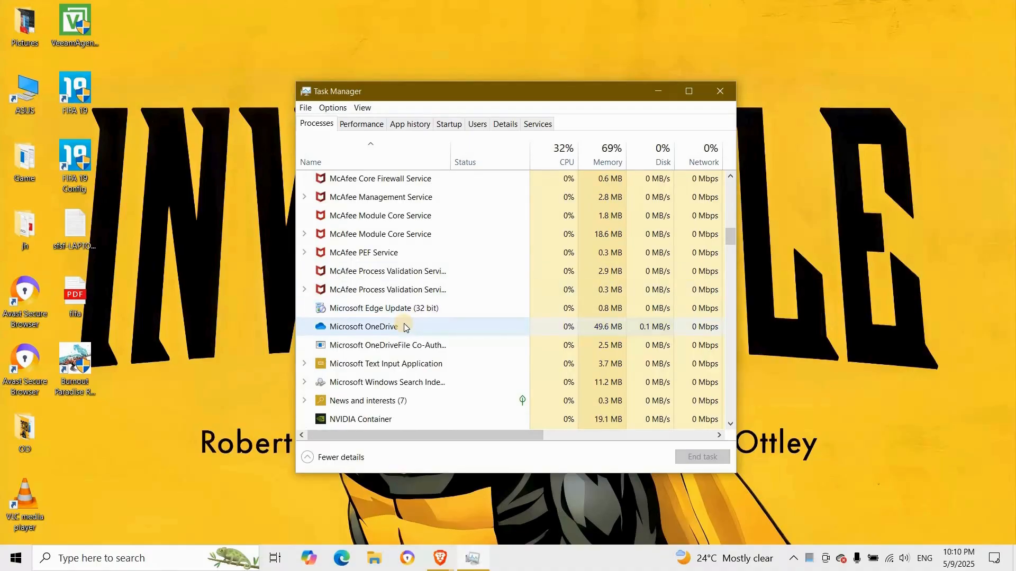
right_click(366, 327)
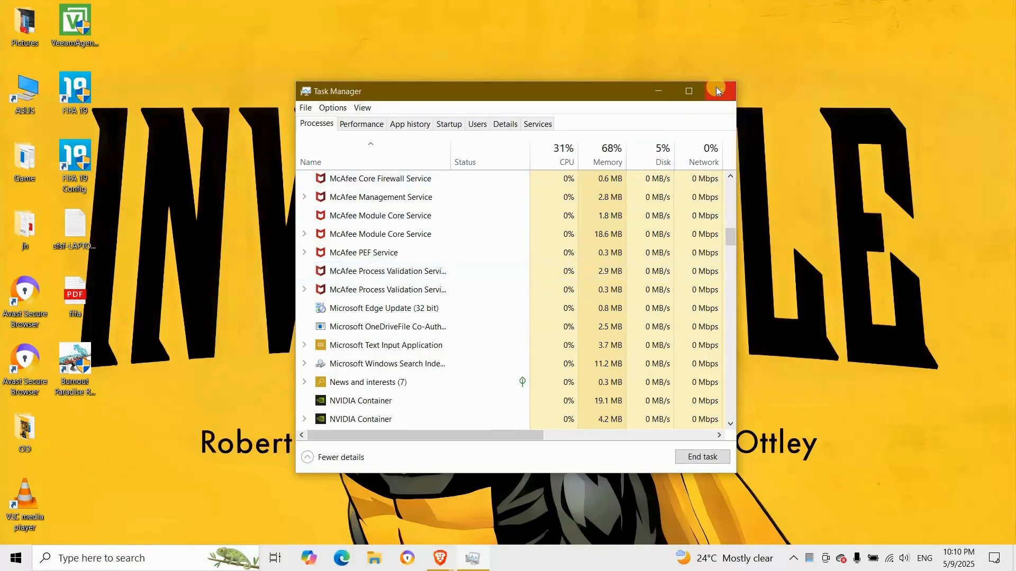
click(717, 91)
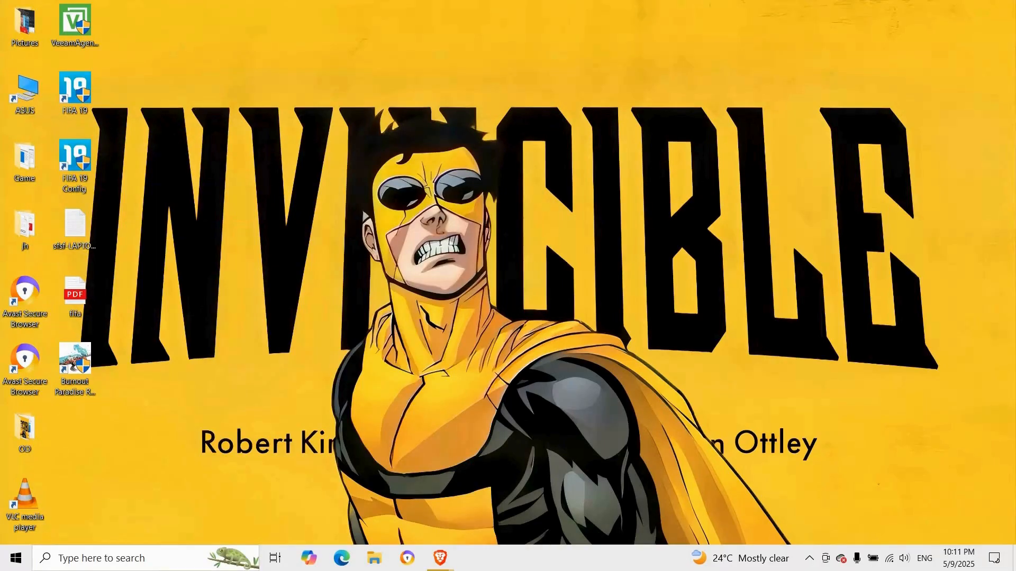
Step: Start OneDrive again, show its status panel from the tray cloud icon, and reveal the gear menu
click(373, 557)
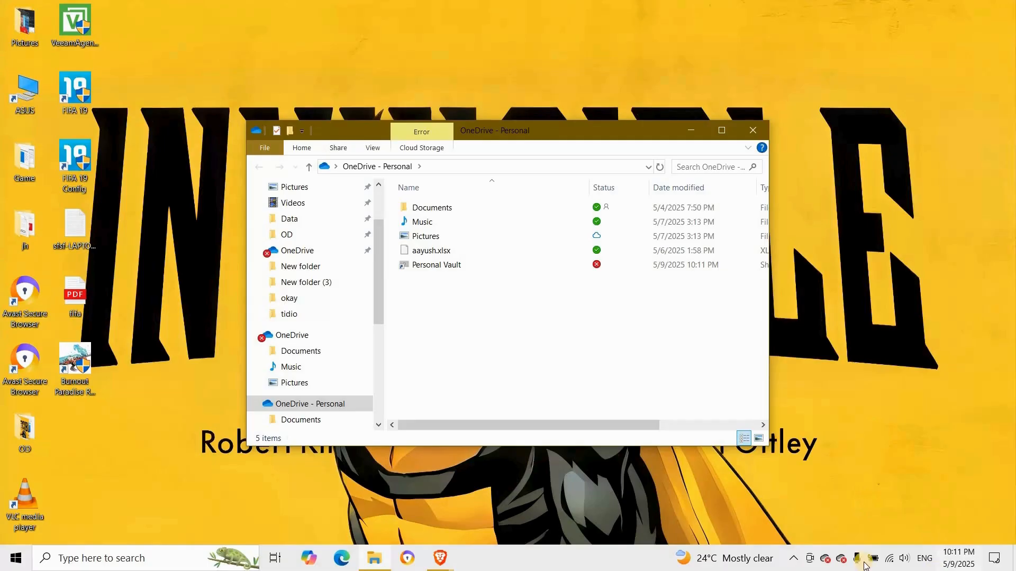
click(871, 558)
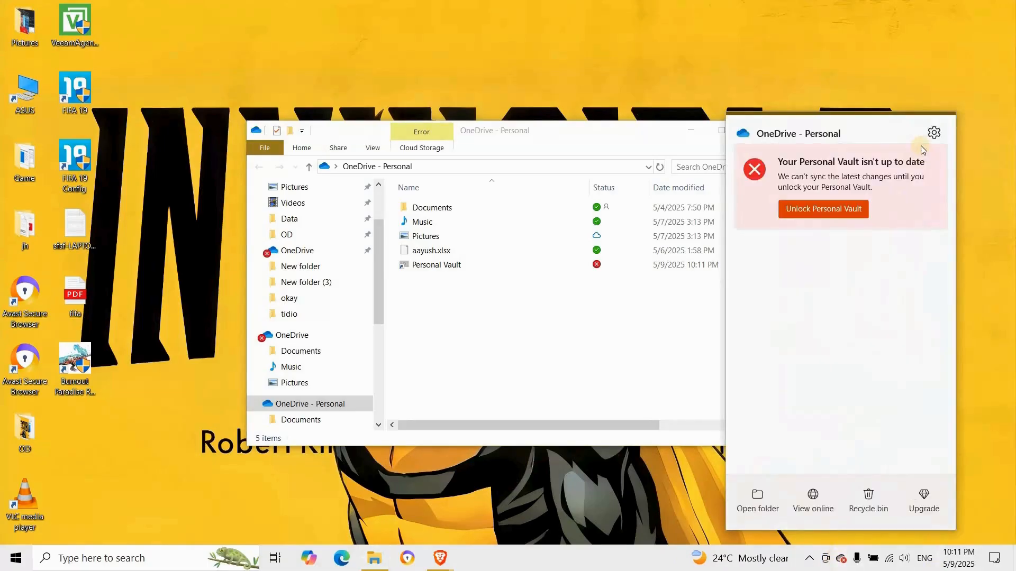
click(933, 134)
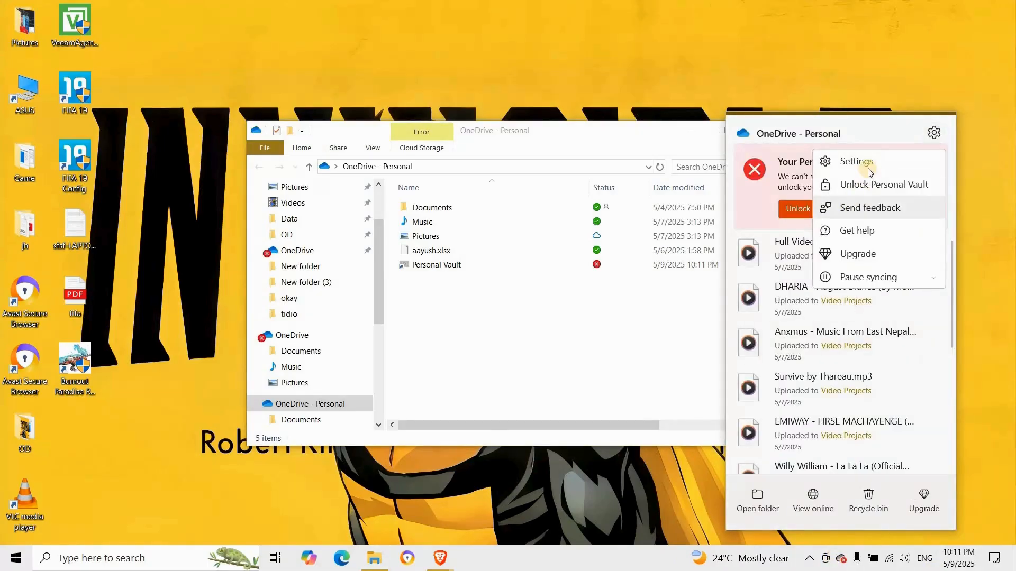
Step: Show OneDrive Settings on the Account page with Unlink this PC, and reposition the window
click(856, 161)
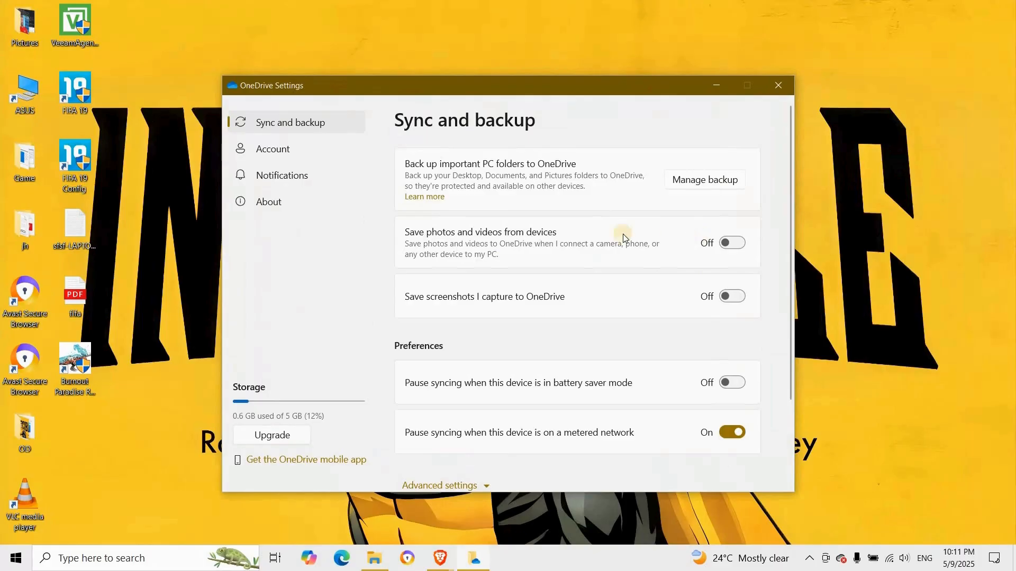
click(273, 148)
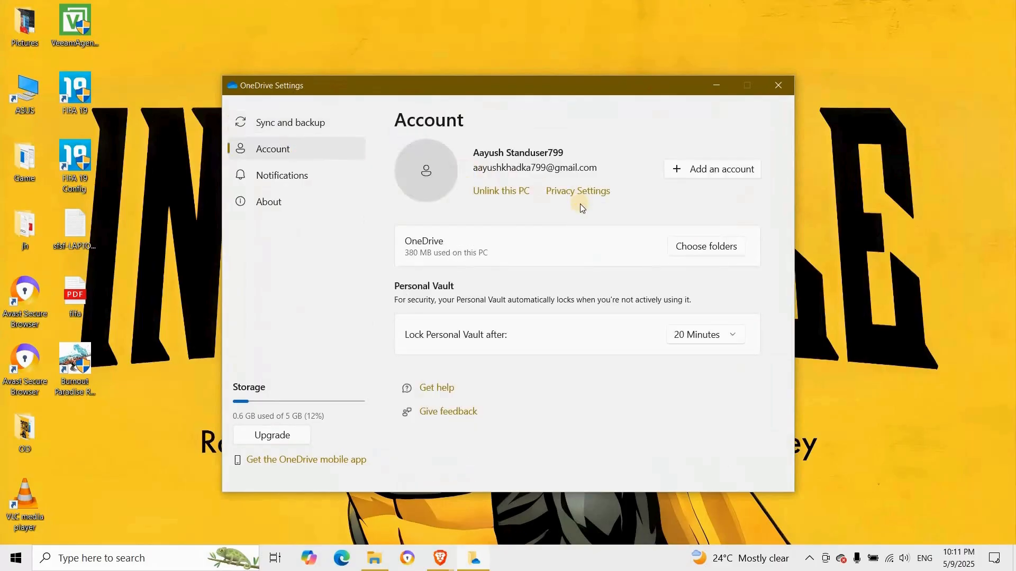
mouse_move(564, 211)
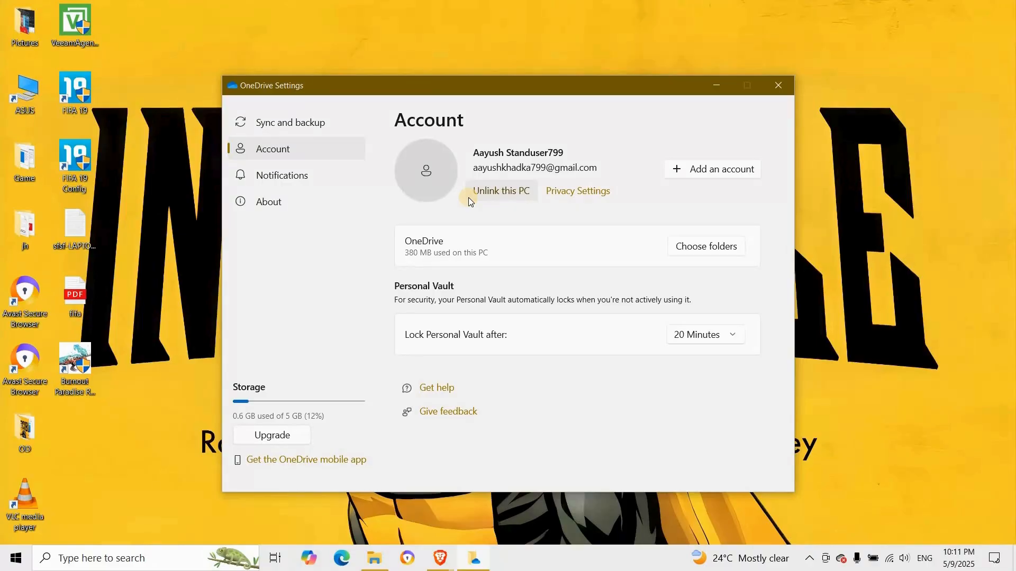
mouse_move(524, 113)
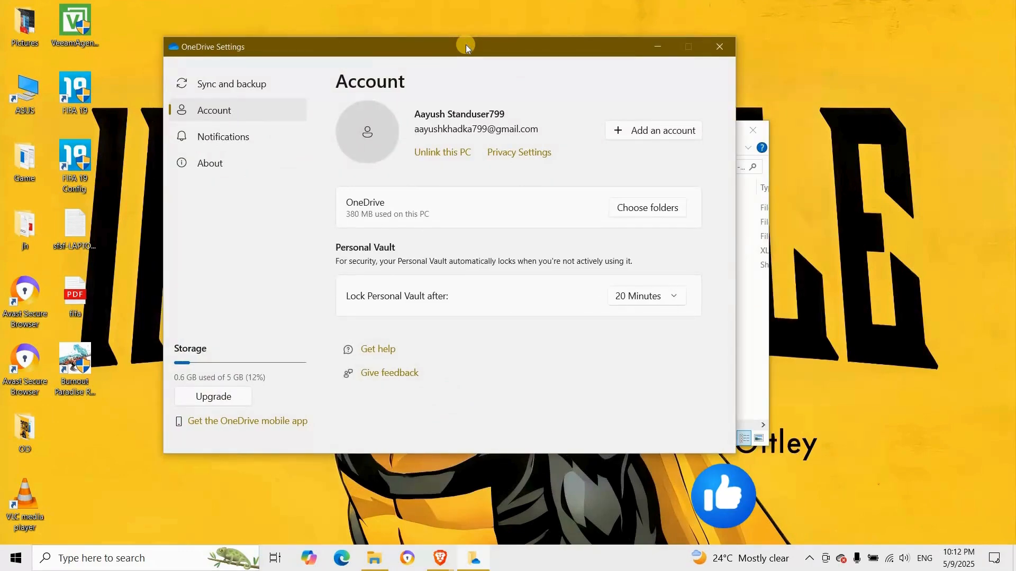
drag(466, 47, 571, 104)
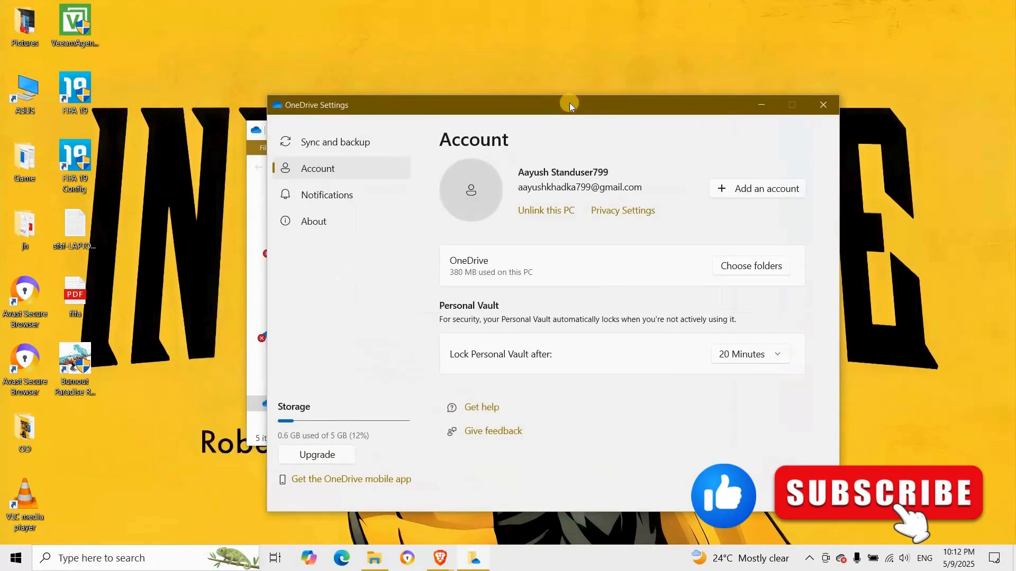